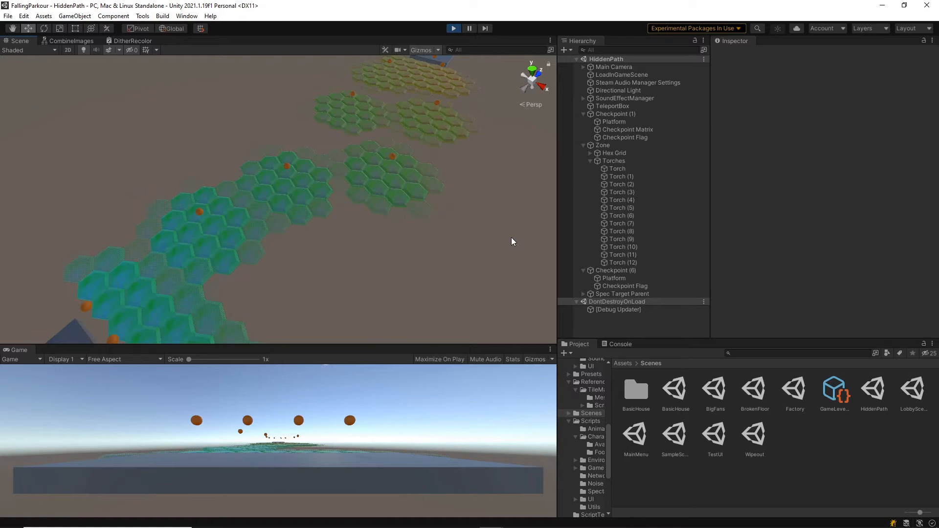
Step: Select Spec Target Parent in the Hierarchy, revealing its Transform at position 0, 2, 0
click(621, 294)
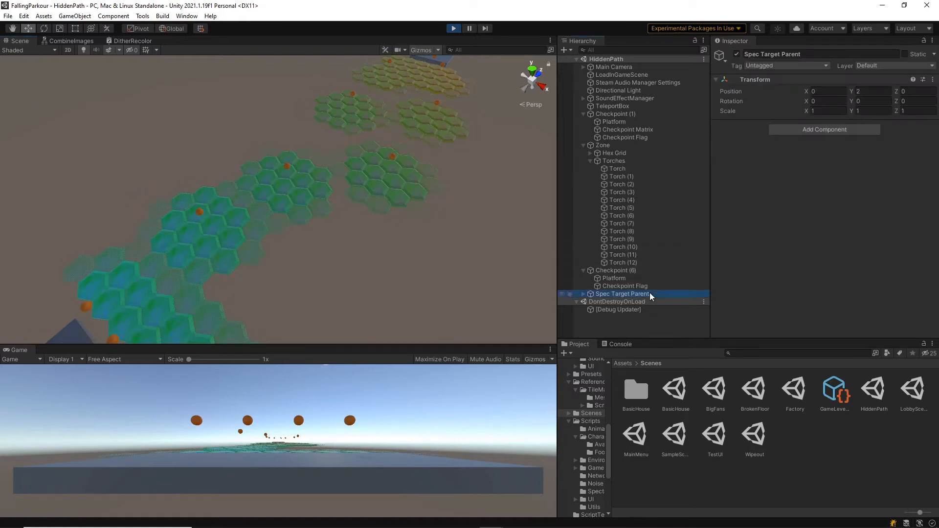